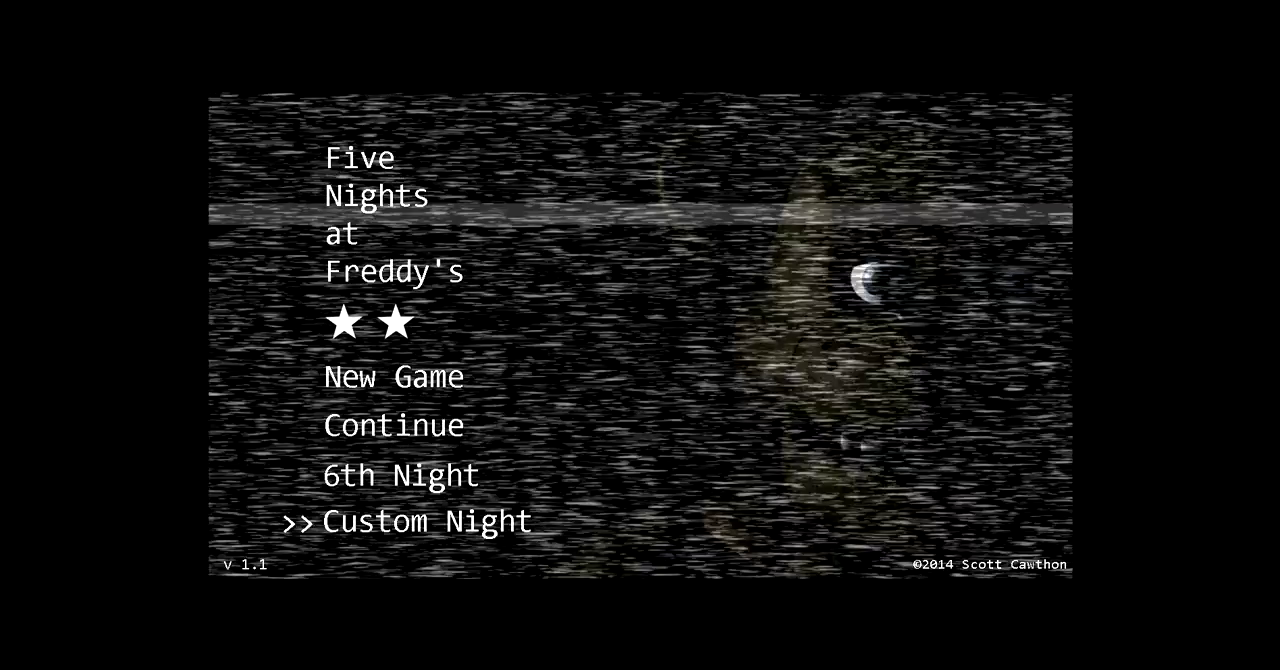
# Set custom night A.I. to Freddy 0, Bonnie 1, Chica 2, Foxy 0, and start
pyautogui.click(427, 520)
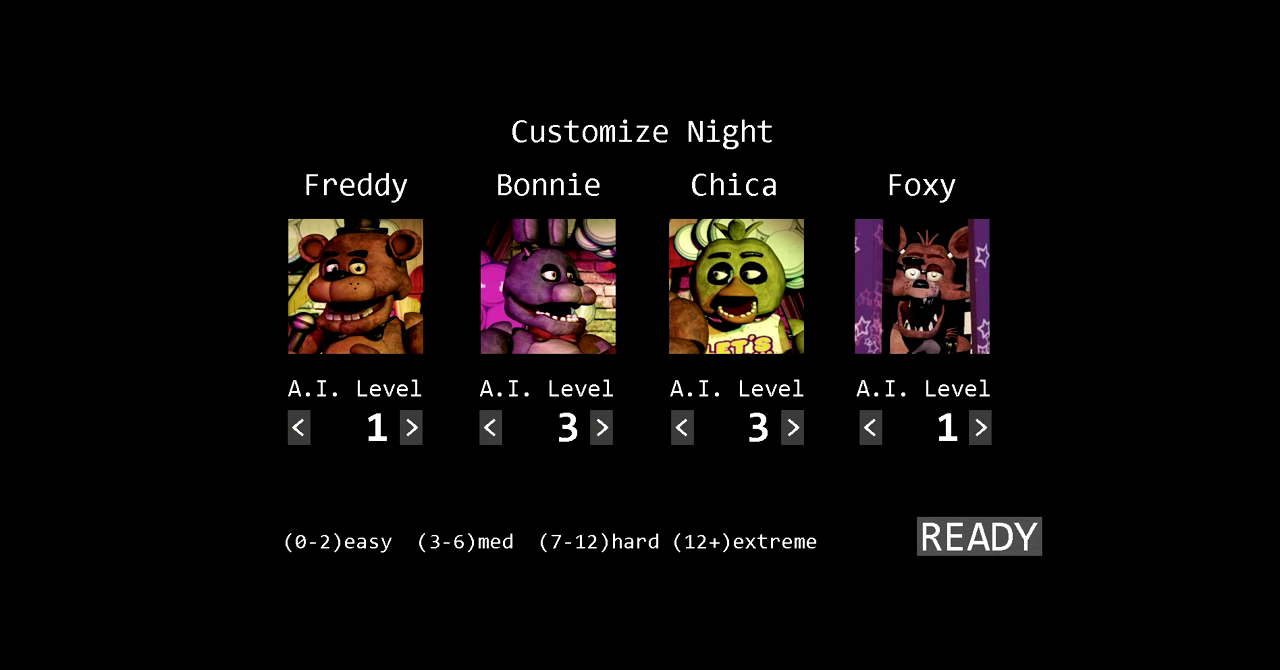
pyautogui.click(490, 427)
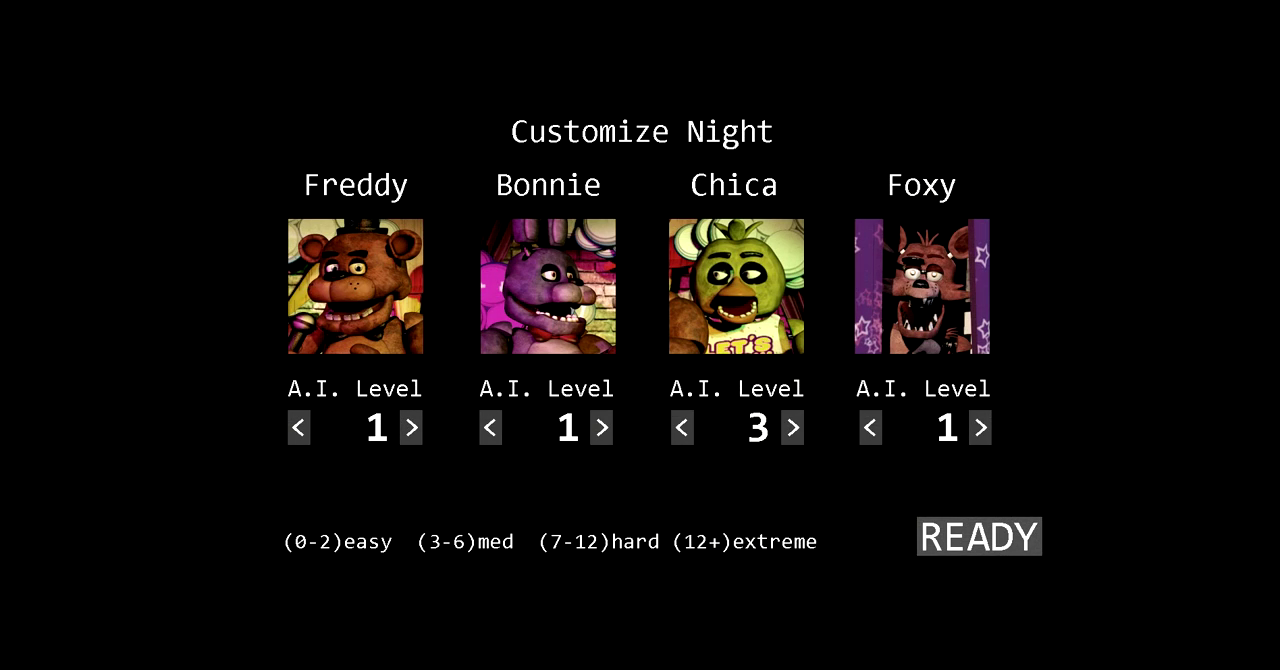
pyautogui.click(298, 427)
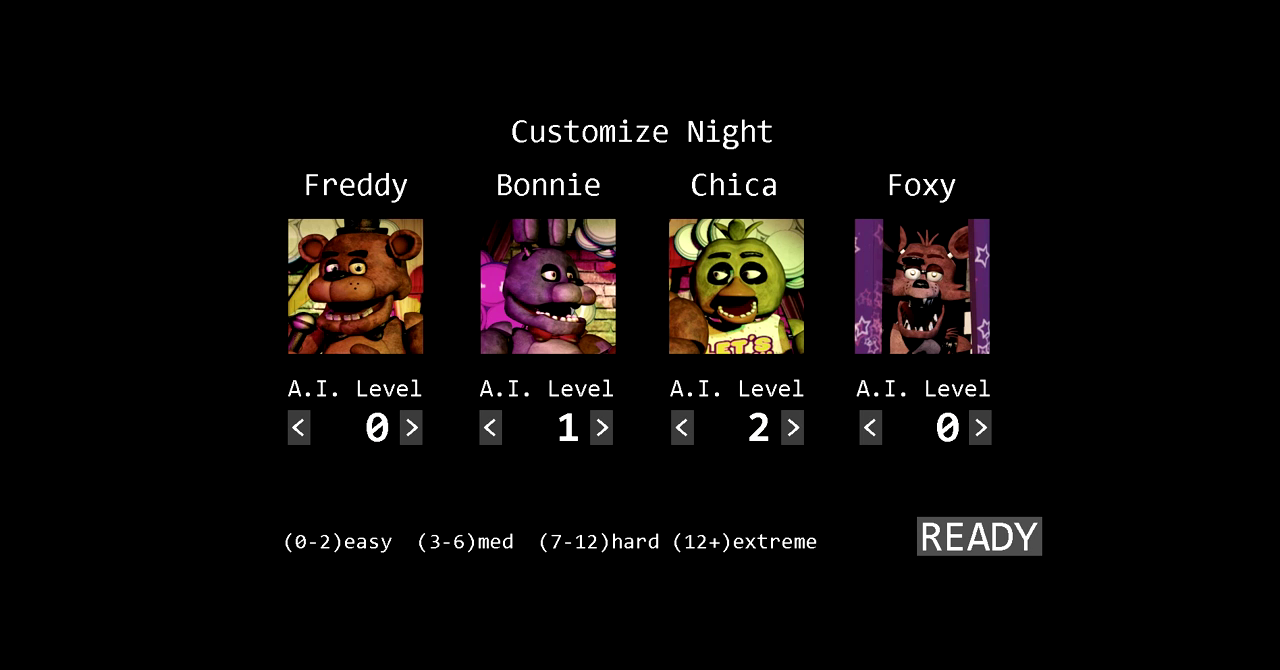
pyautogui.click(978, 536)
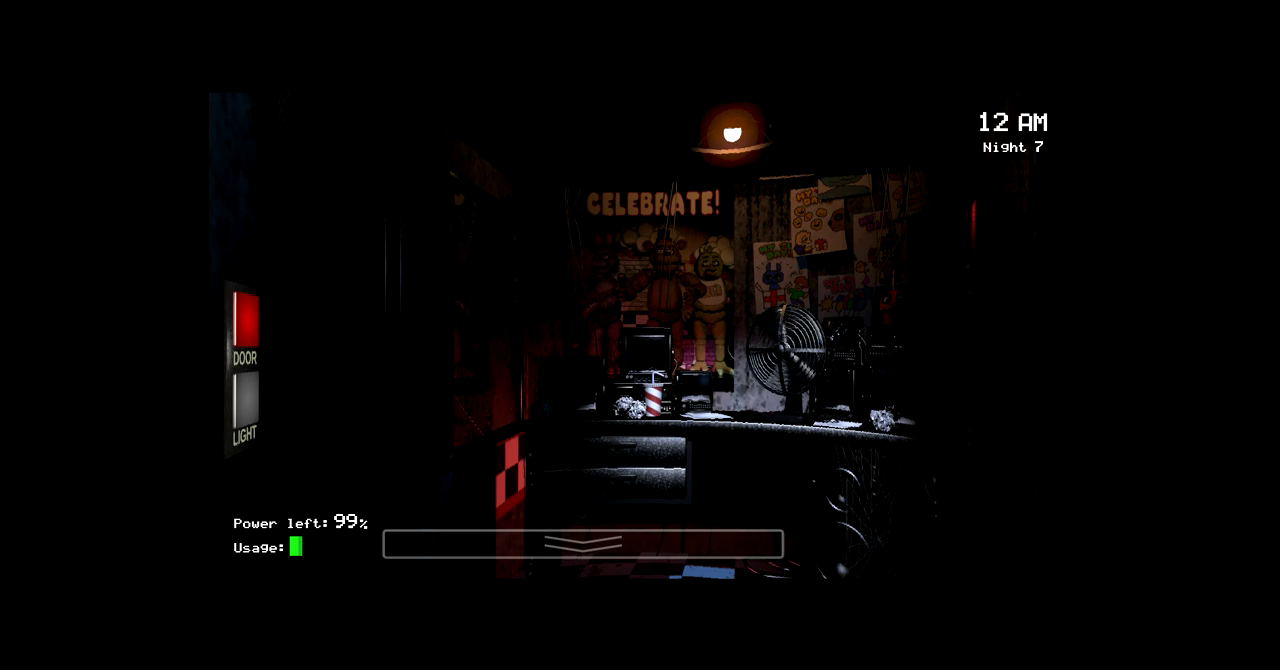
# Pan right across the 12 AM office and switch on the left hall light
pyautogui.click(582, 543)
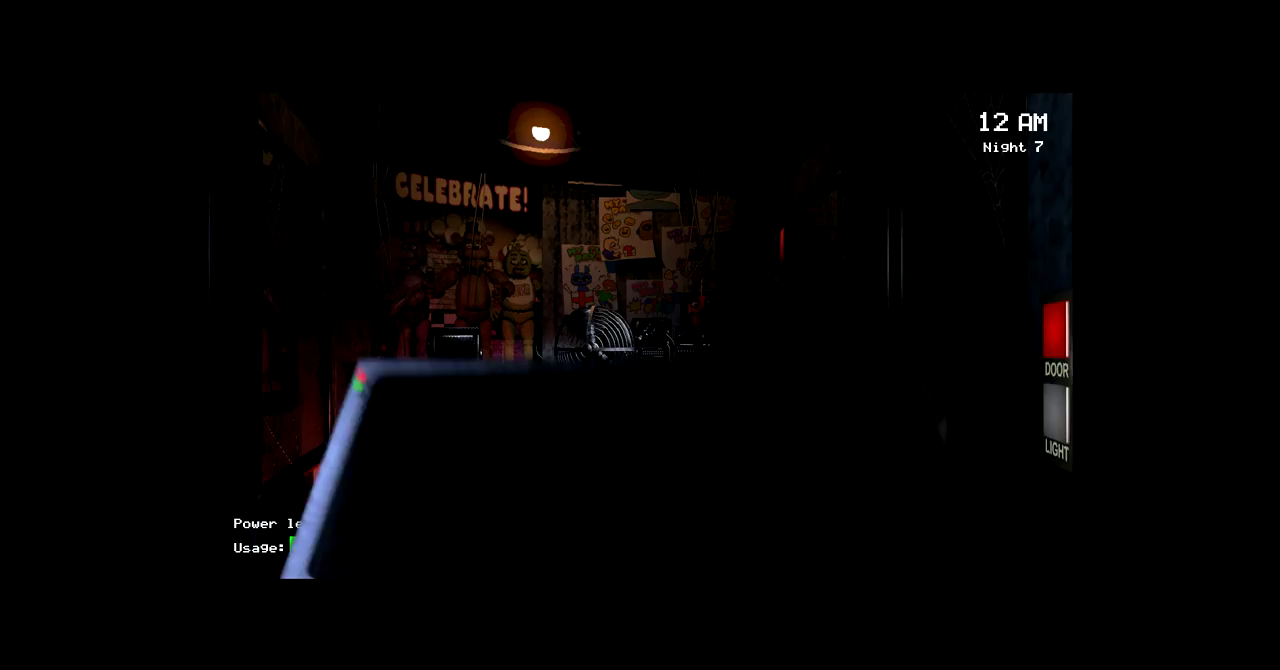
pyautogui.click(575, 540)
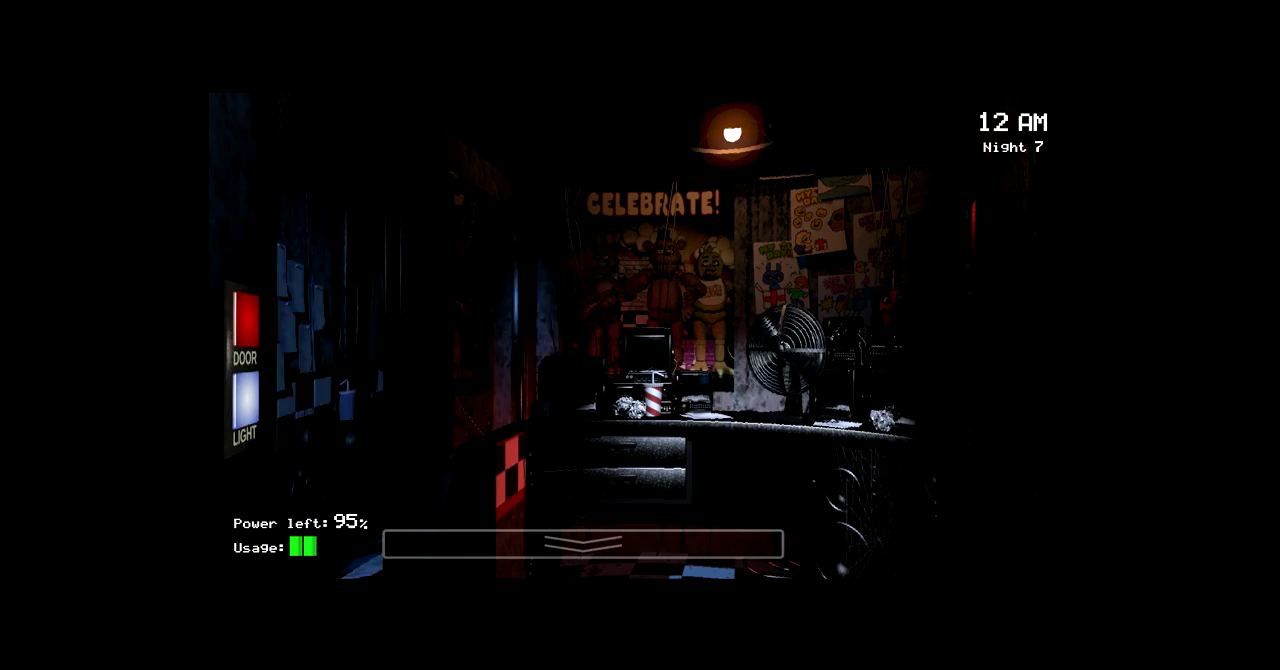
pyautogui.click(580, 545)
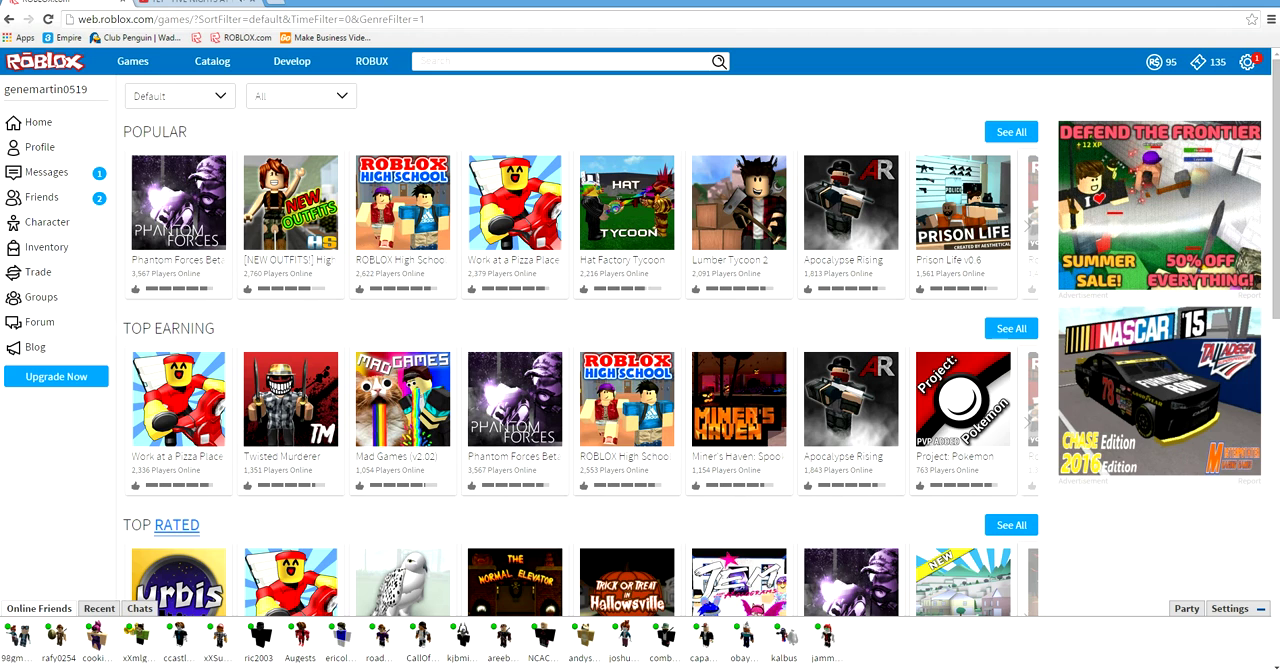
# Bring up the Chrome window with the Roblox popular, top-earning and top-rated games lists
pyautogui.click(180, 4)
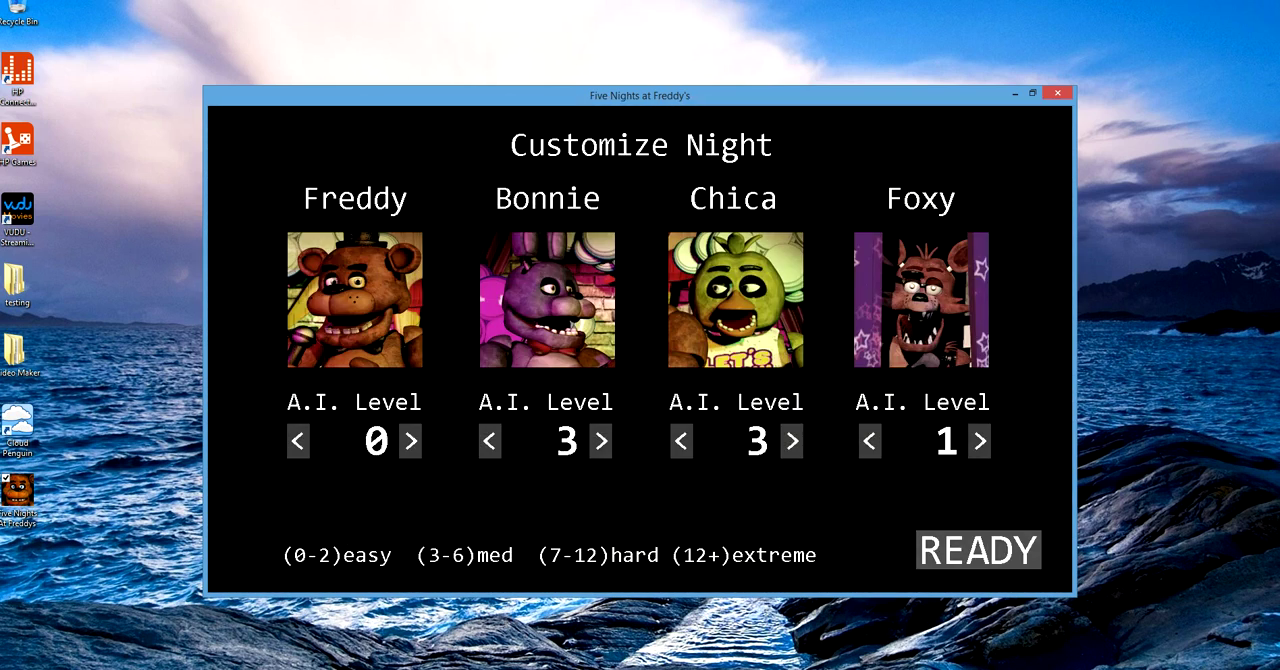
# Set Bonnie and Chica to 1 and Foxy to 0, then start the night
pyautogui.click(489, 440)
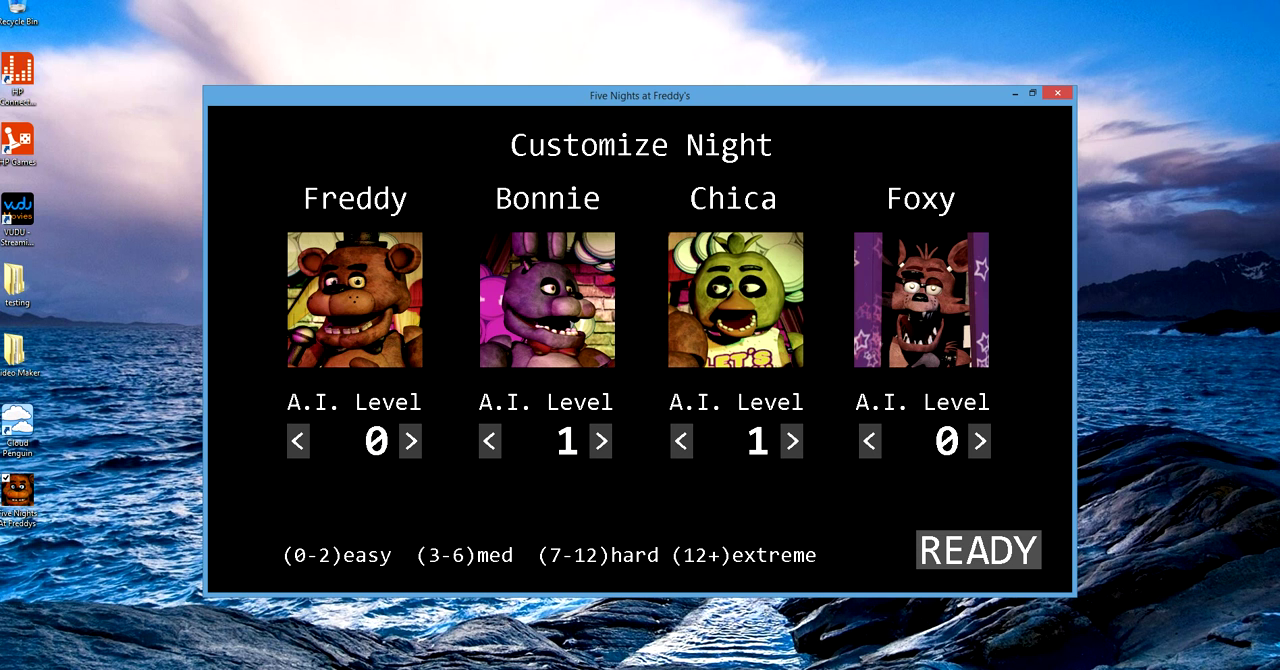
pyautogui.click(977, 549)
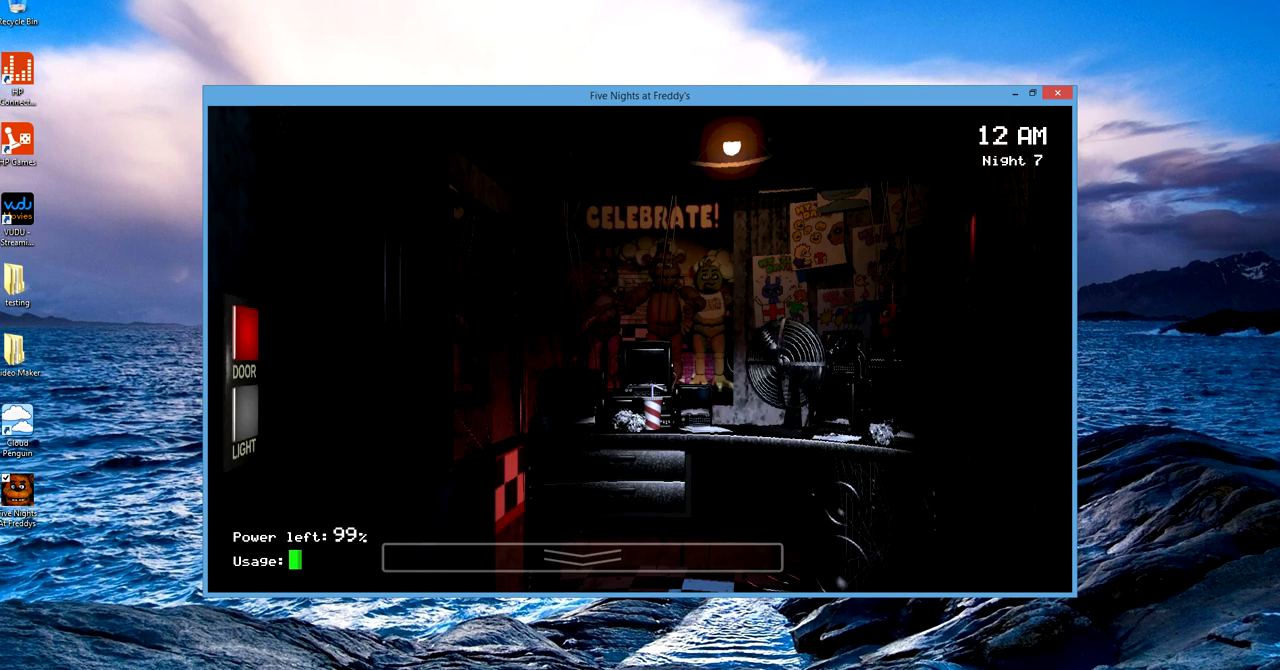
# Raise the camera monitor and view the Pirate Cove and Show Stage cameras
pyautogui.click(583, 558)
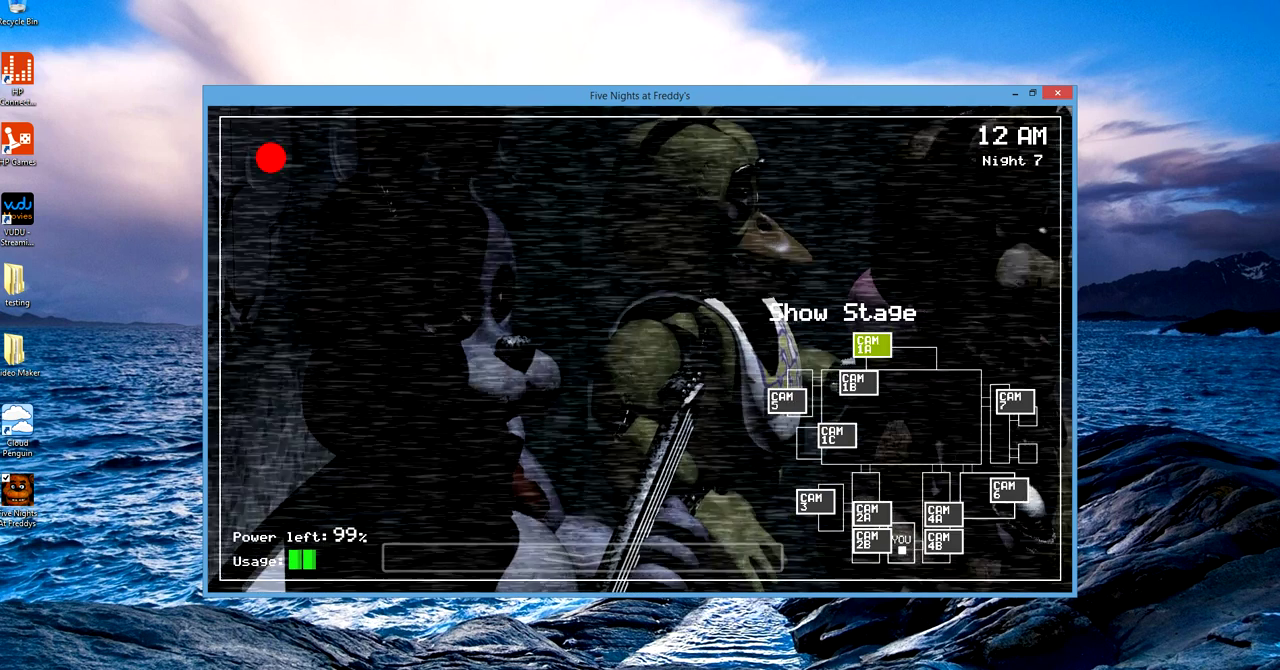
pyautogui.click(832, 436)
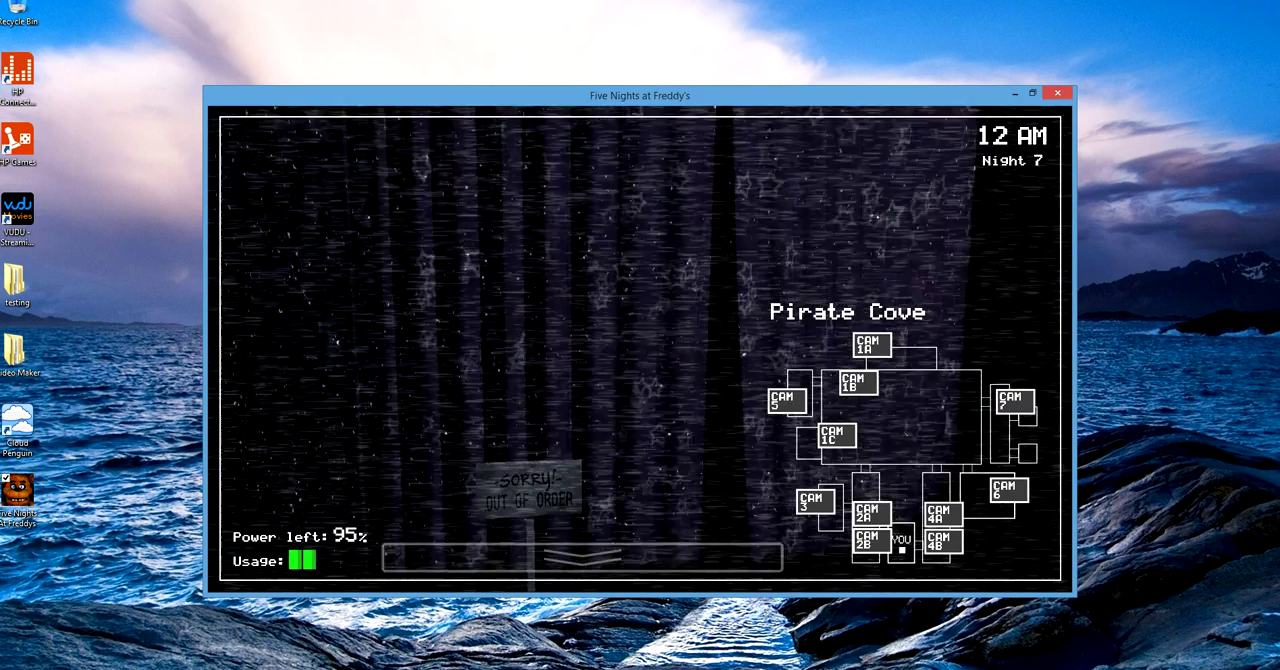
pyautogui.click(870, 345)
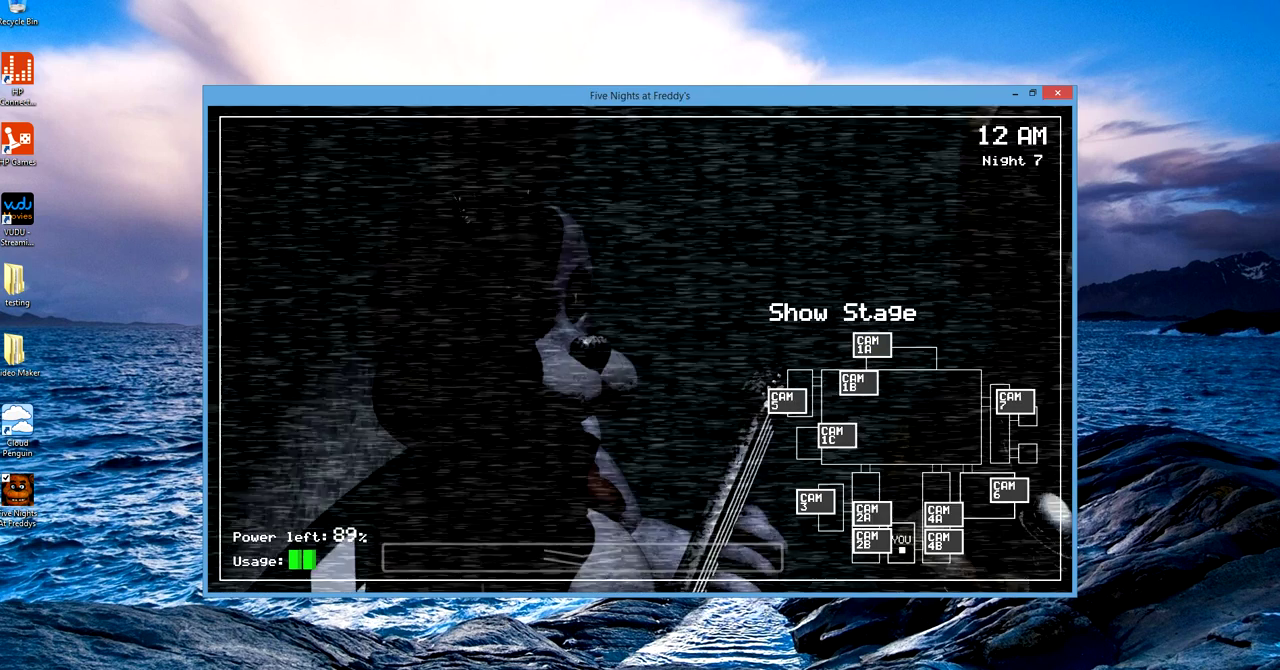
# View Show Stage, Dining Area and Restrooms cameras, then lower the monitor at 1 AM
pyautogui.click(870, 345)
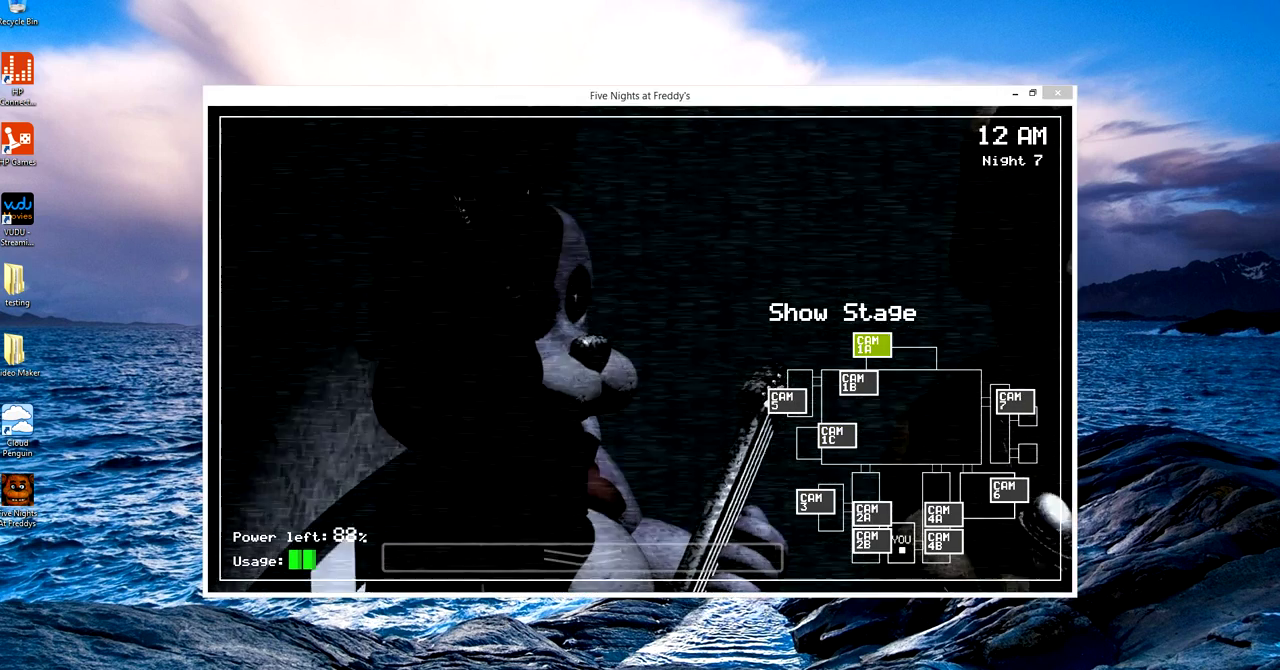
pyautogui.click(857, 383)
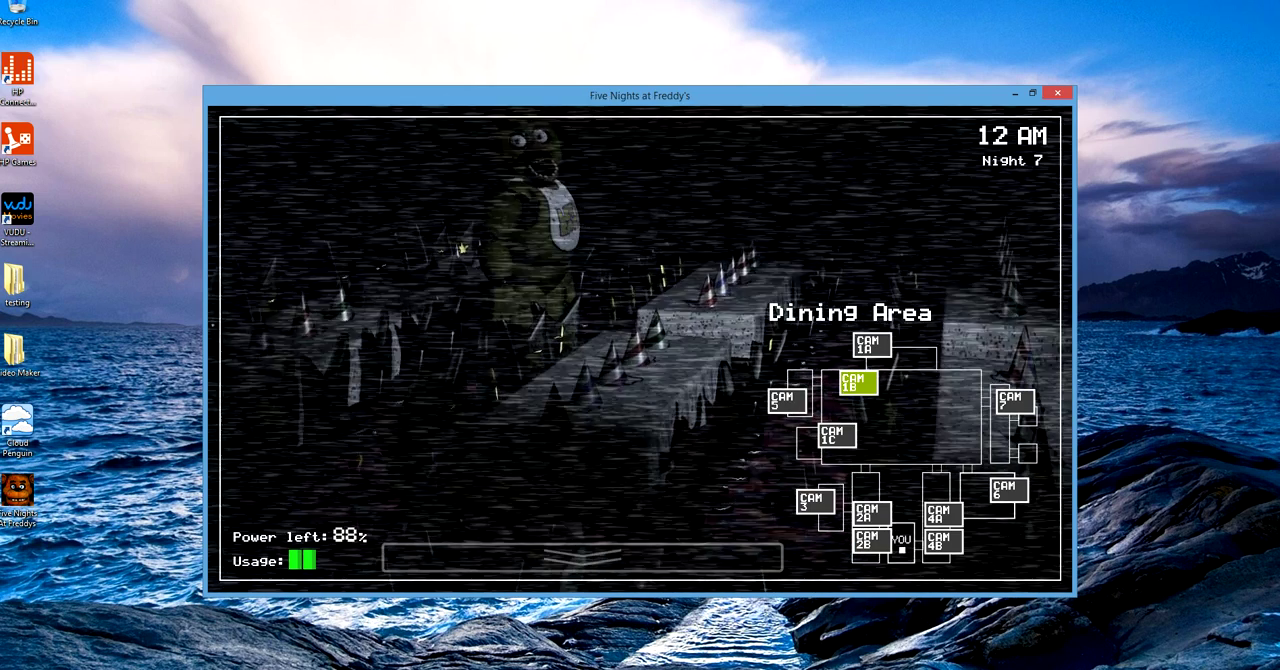
pyautogui.click(835, 436)
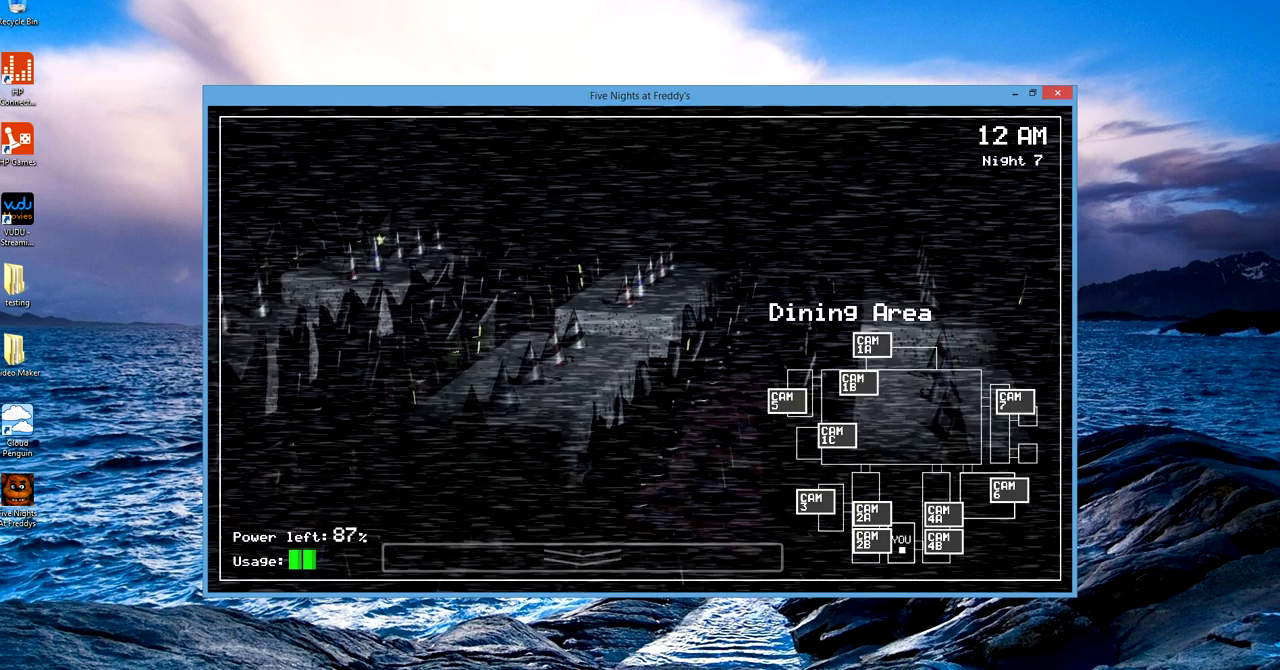
pyautogui.click(785, 400)
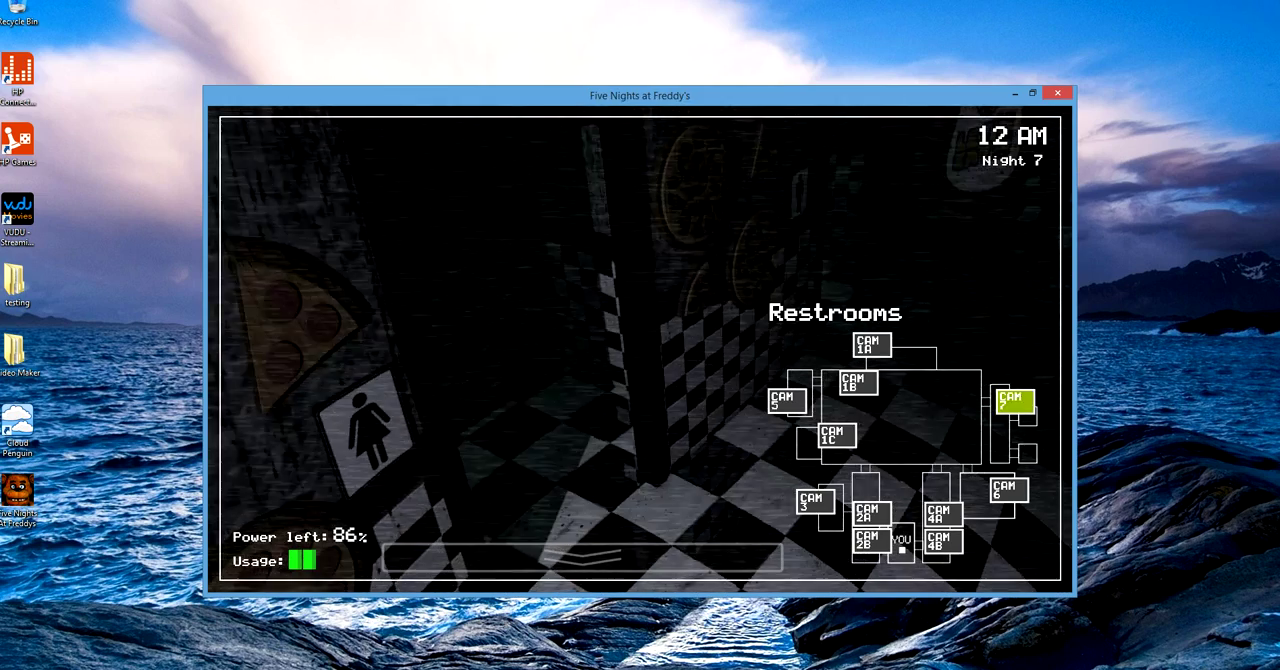
pyautogui.click(1015, 400)
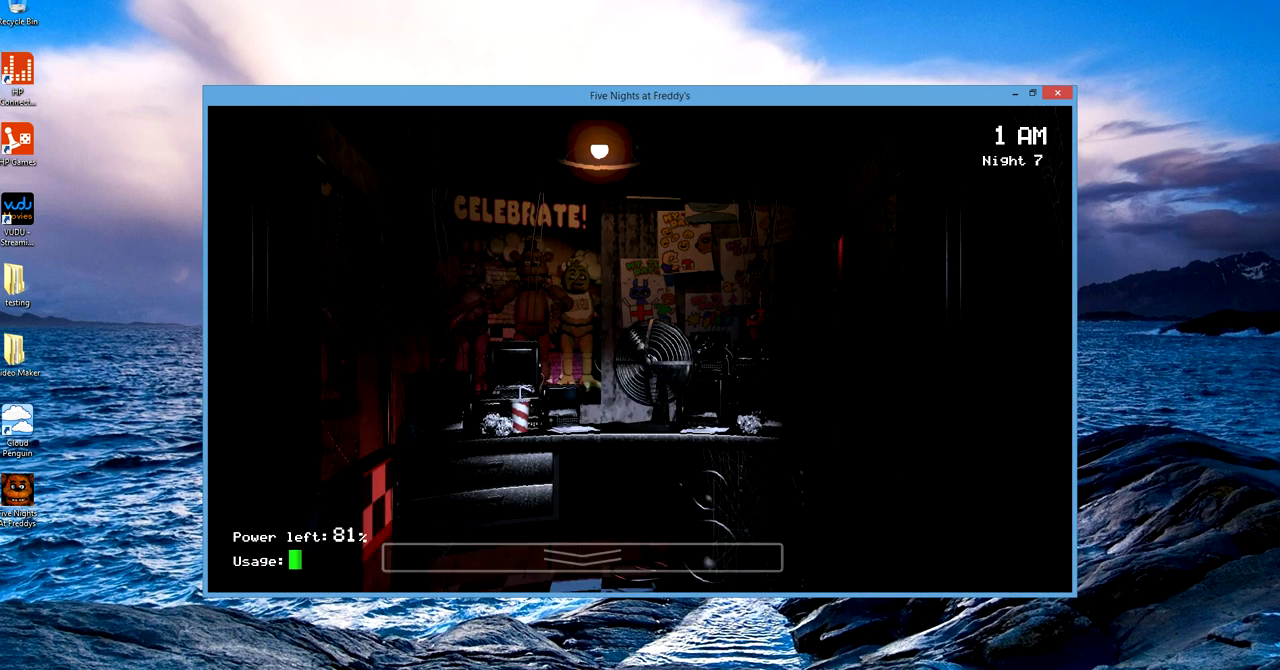
# Raise the monitor and recheck the Restrooms, Dining Area and Show Stage cameras
pyautogui.click(583, 557)
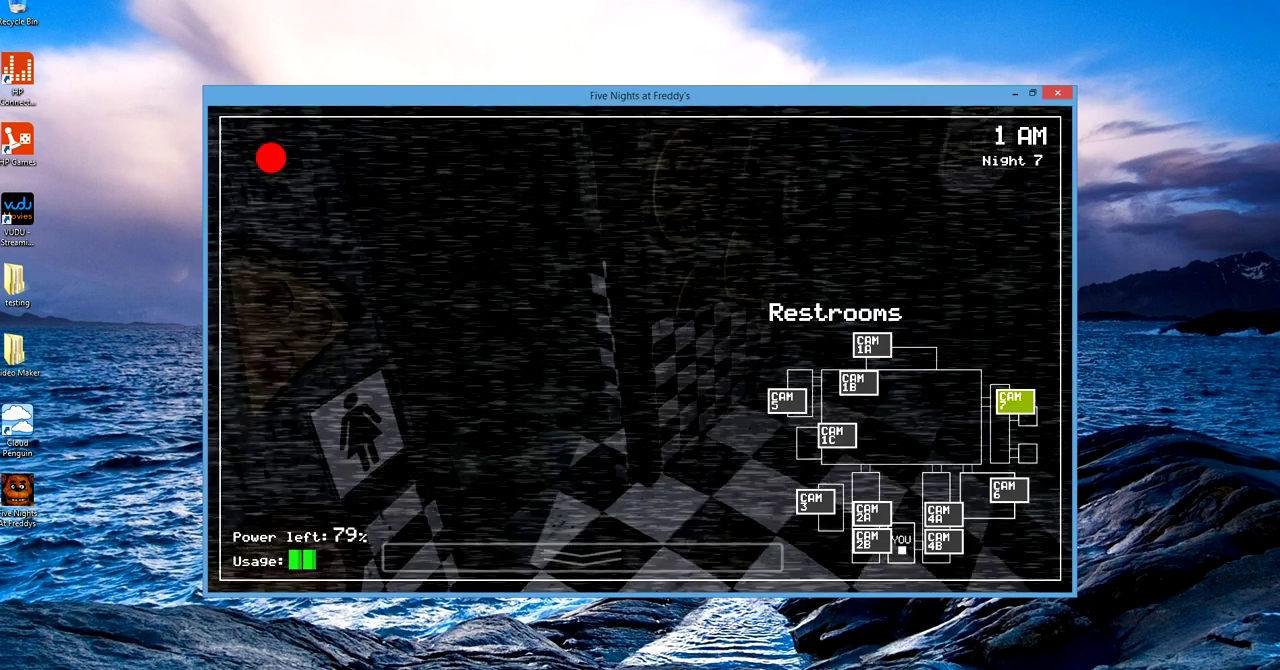
pyautogui.click(870, 344)
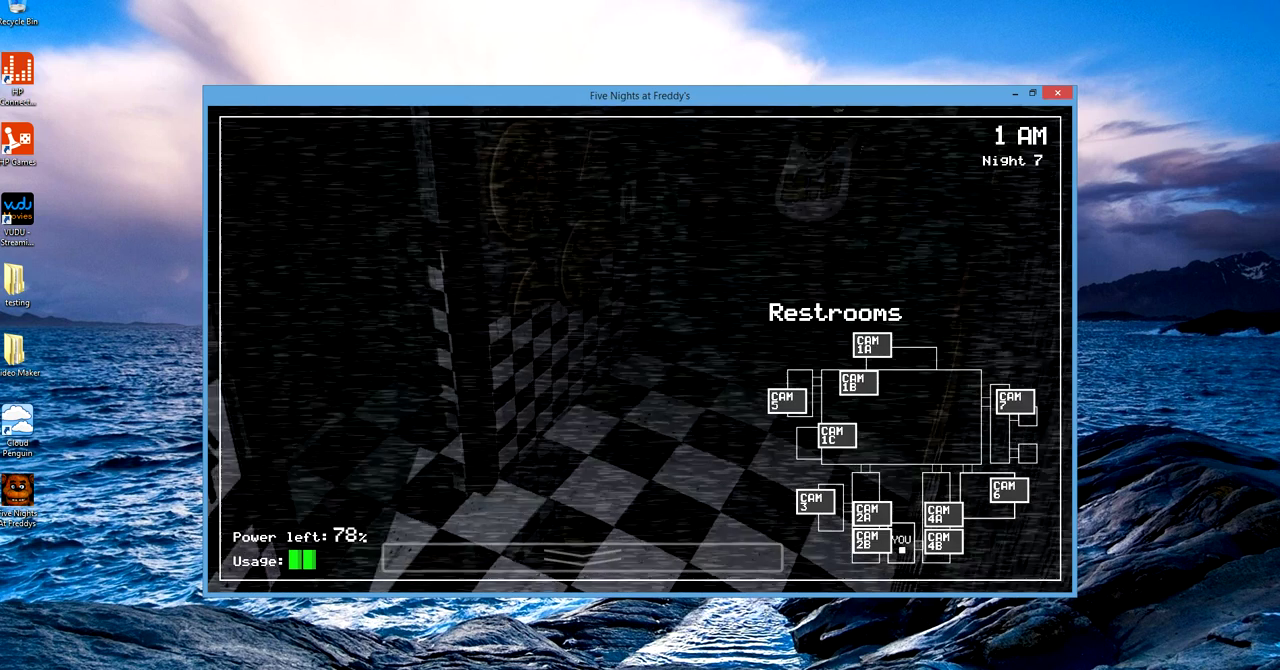
pyautogui.click(870, 345)
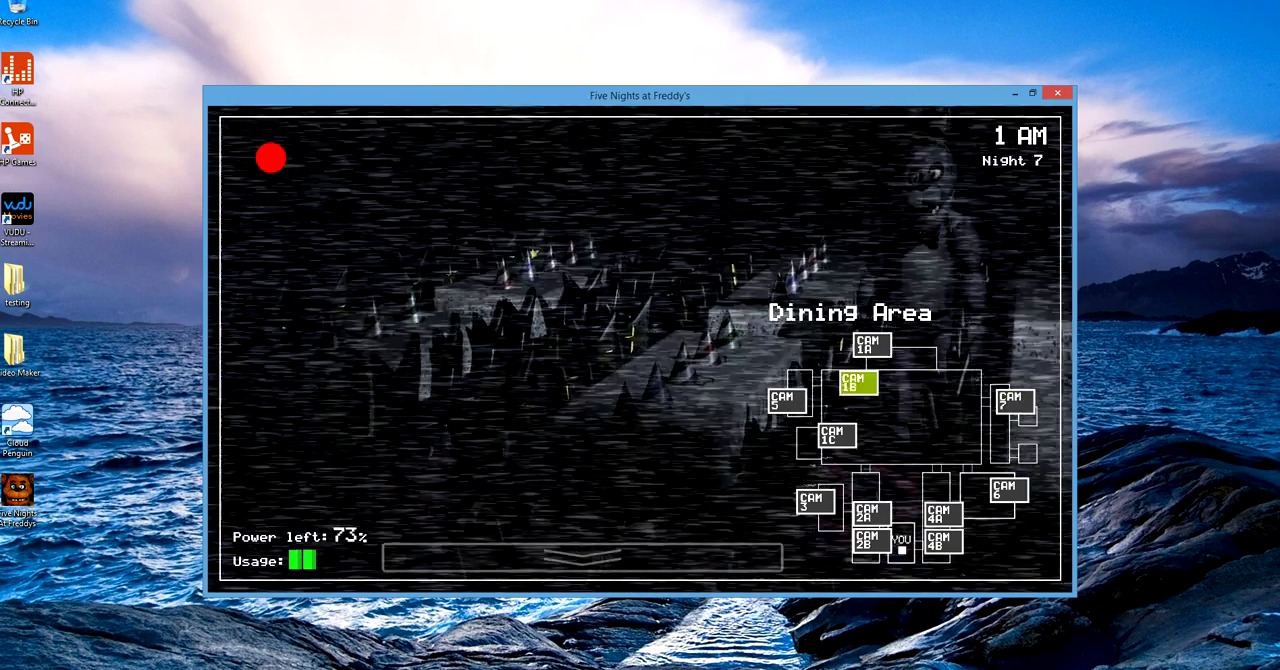
pyautogui.click(870, 345)
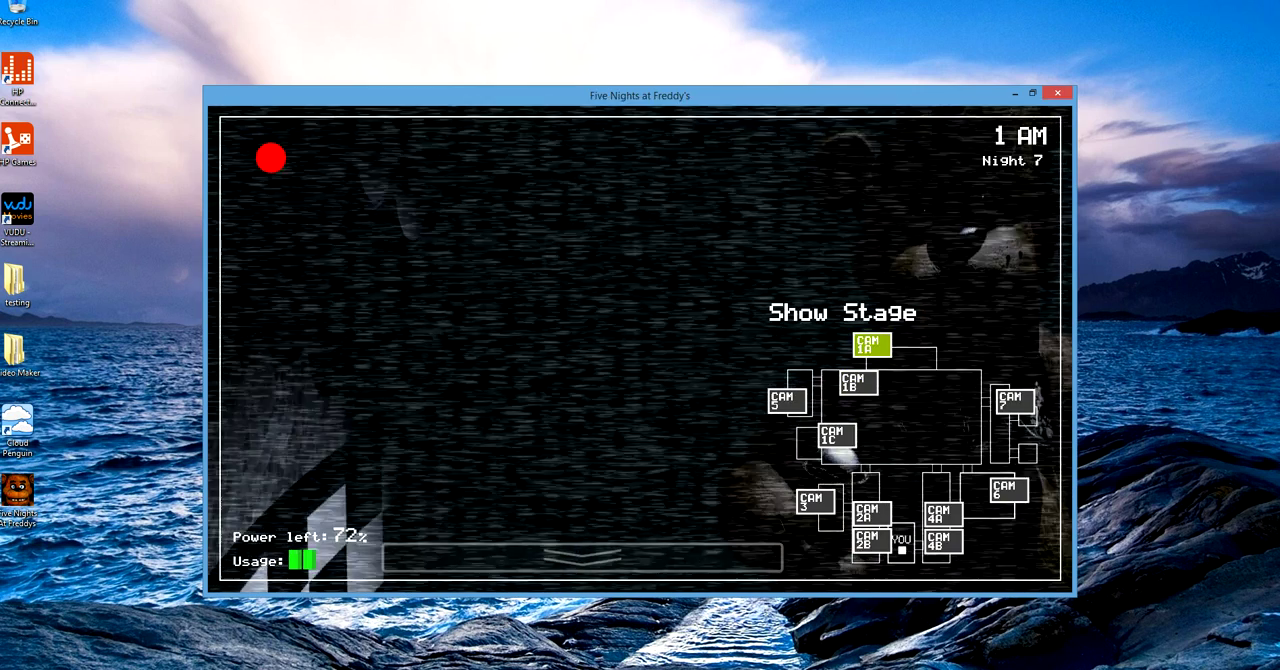